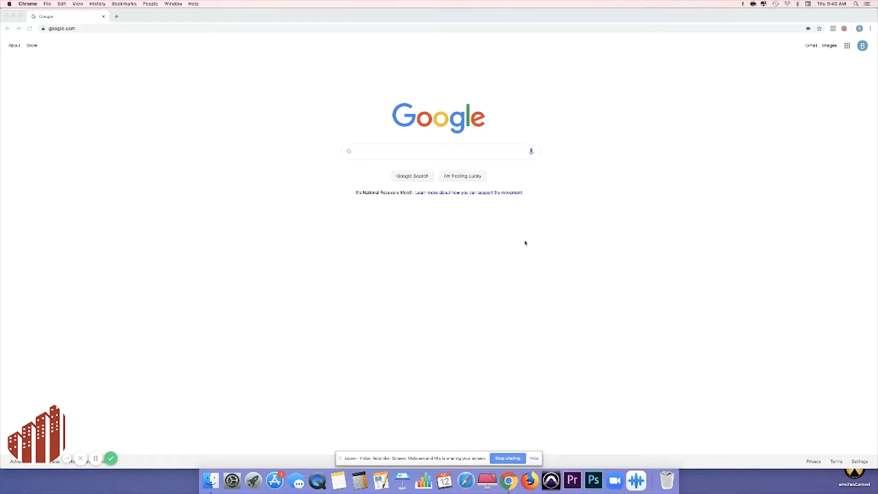
pyautogui.moveTo(103, 75)
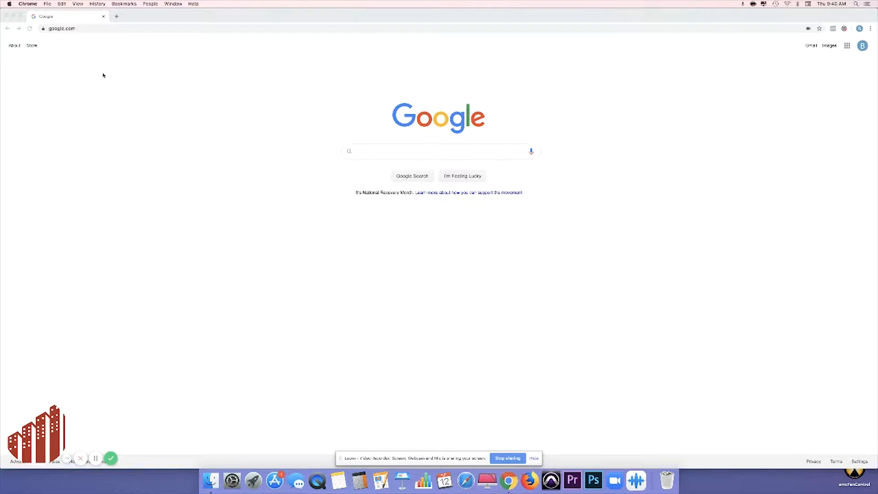
# - Start a new private incognito window from Chrome's File menu
pyautogui.click(48, 4)
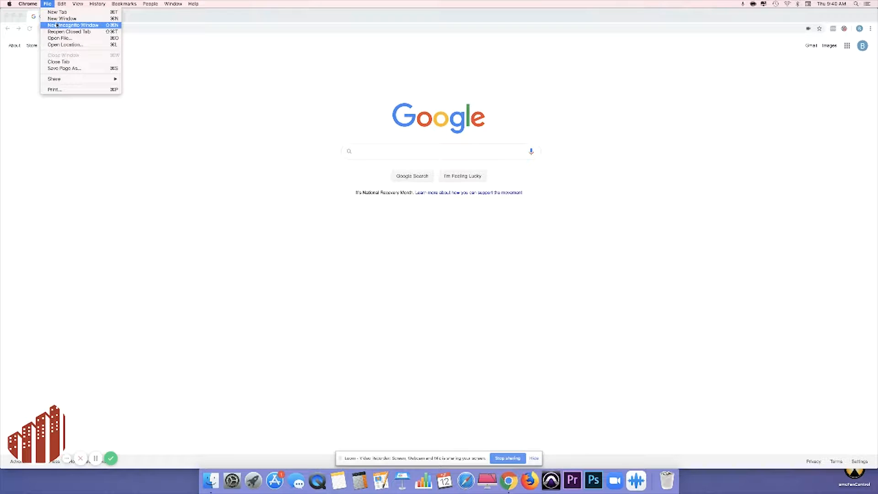
pyautogui.click(325, 67)
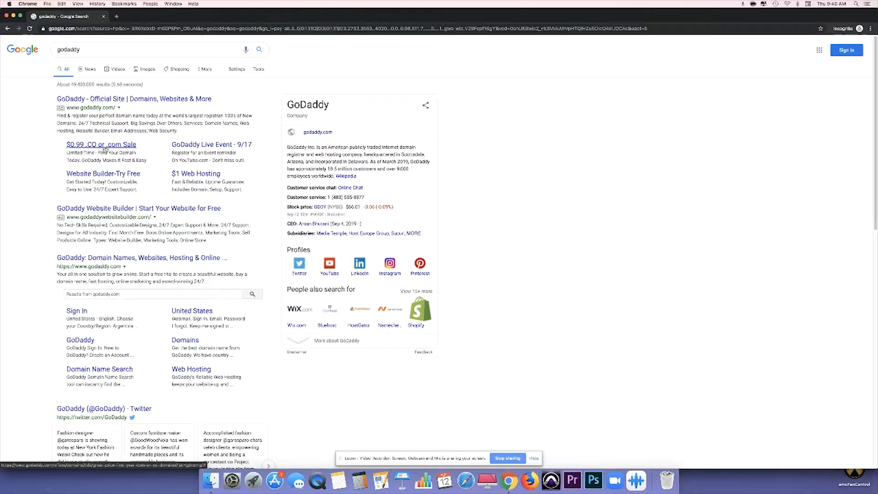
# - From the $0.99 .com/.co sale page, search for the domain name thedailybread
pyautogui.click(101, 145)
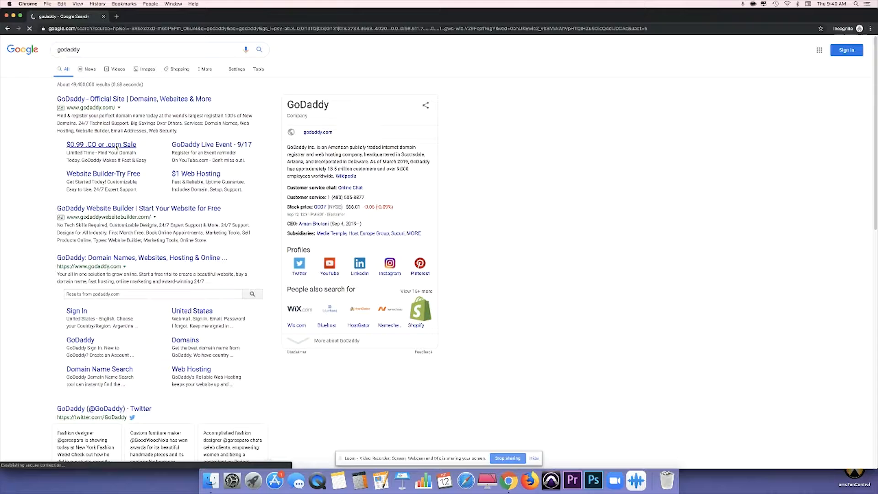
pyautogui.click(101, 144)
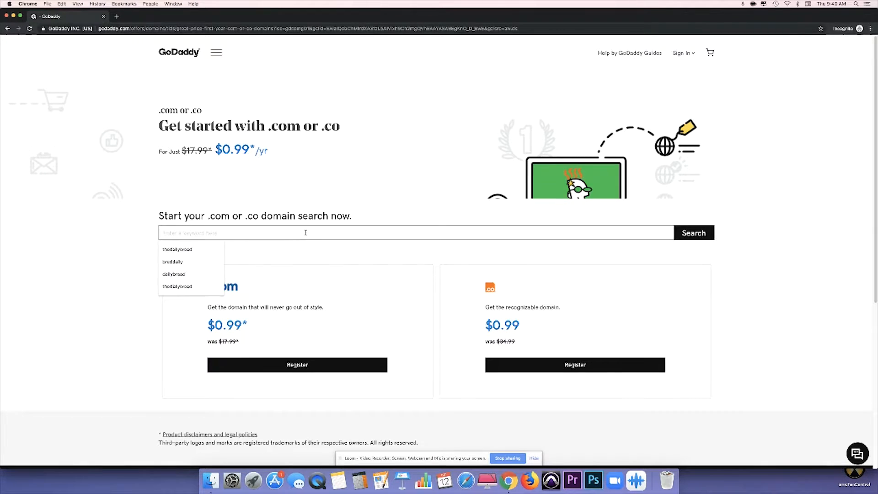
pyautogui.write('thedailybready')
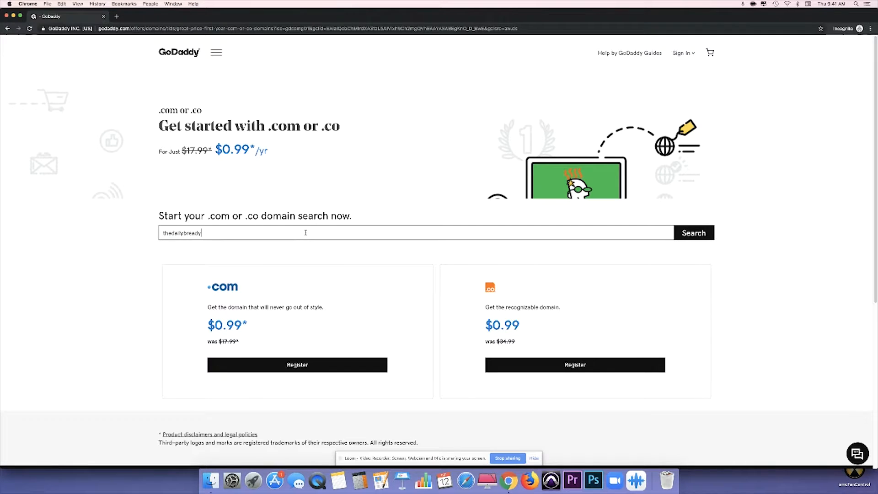
pyautogui.click(693, 232)
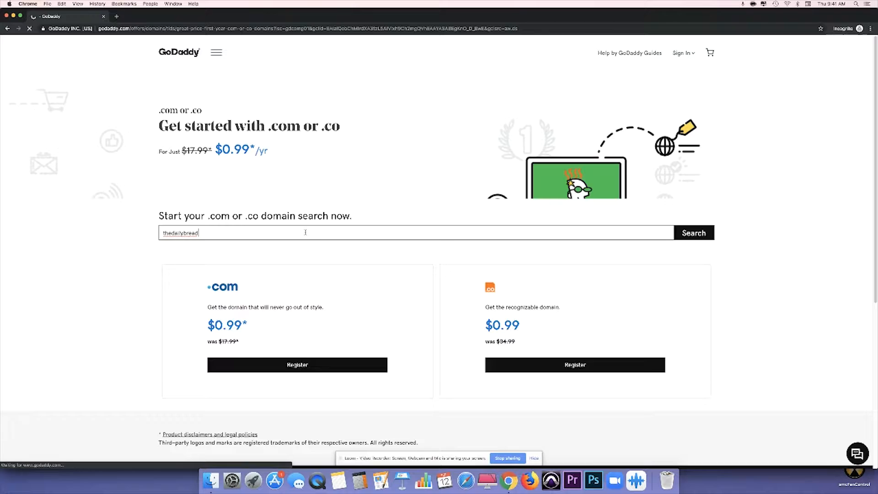
# - Search name variations dailybread, breaddaily and breddaily until breddaily.com shows available at $0.99
pyautogui.click(694, 233)
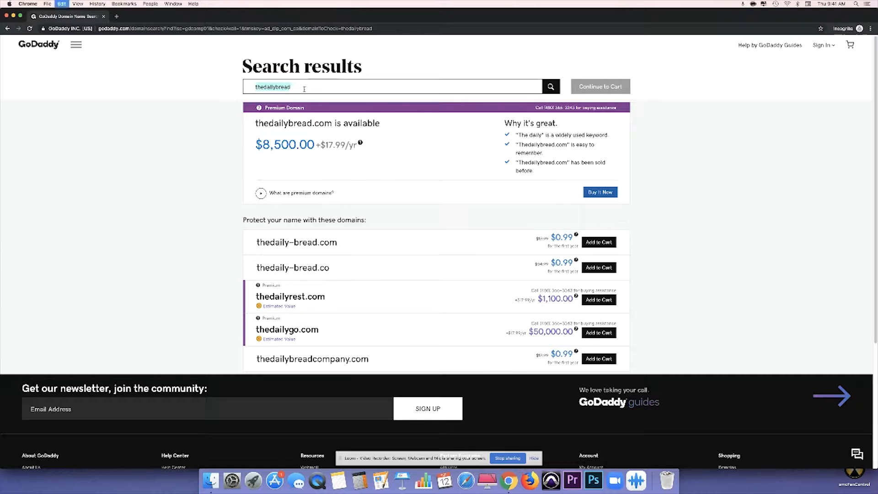
pyautogui.write('dailybr')
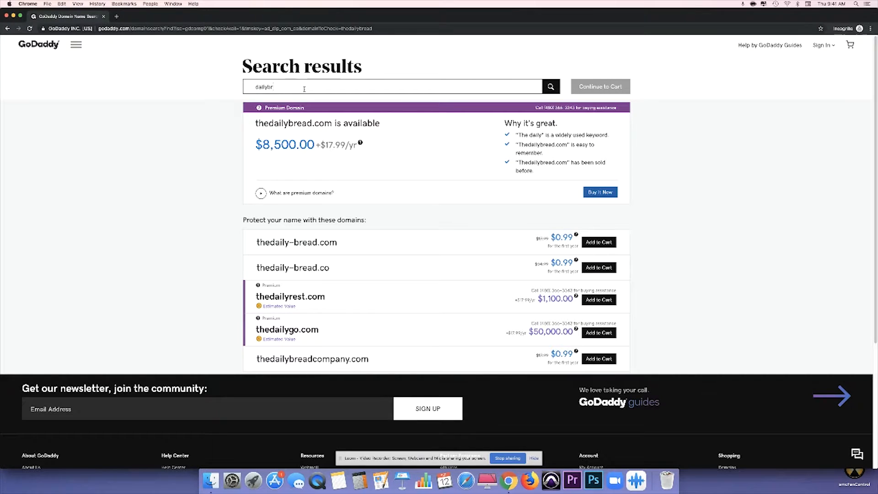
pyautogui.click(550, 87)
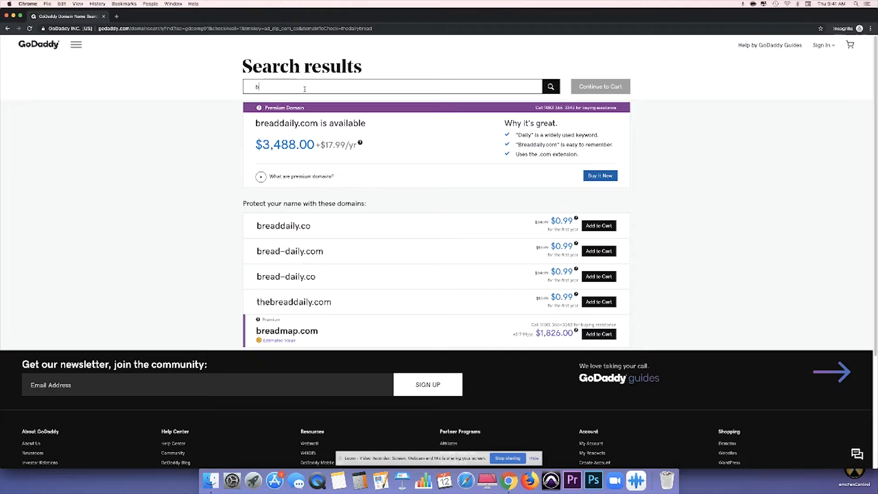
pyautogui.write('readdaily')
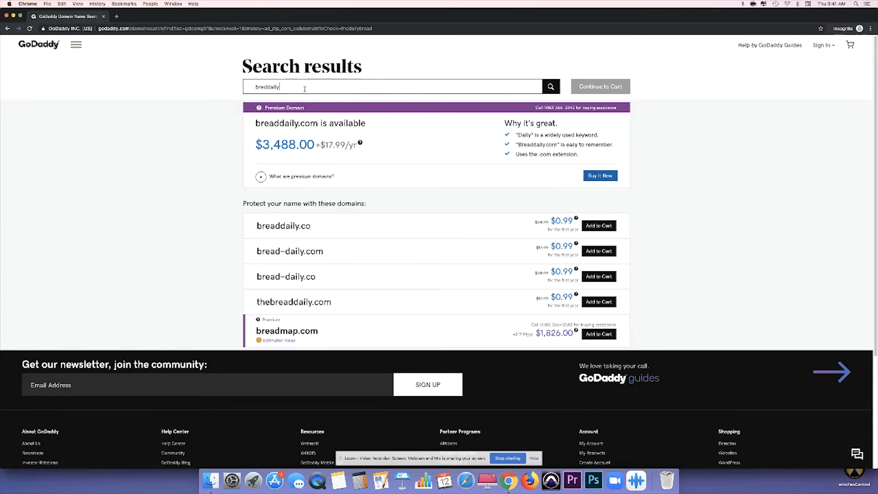
pyautogui.click(549, 86)
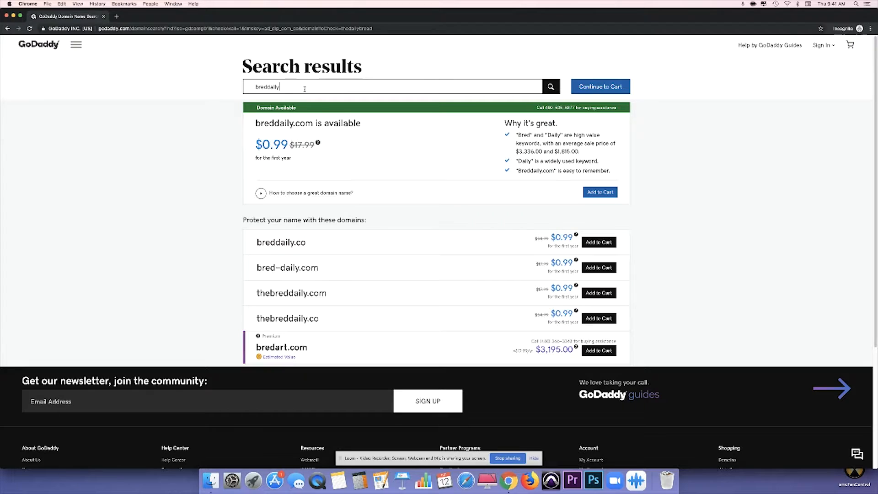
pyautogui.moveTo(417, 128)
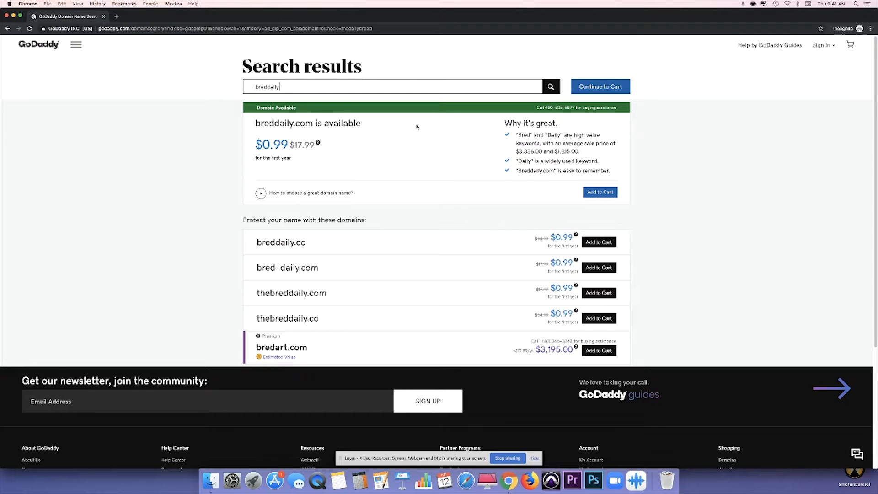
pyautogui.moveTo(141, 192)
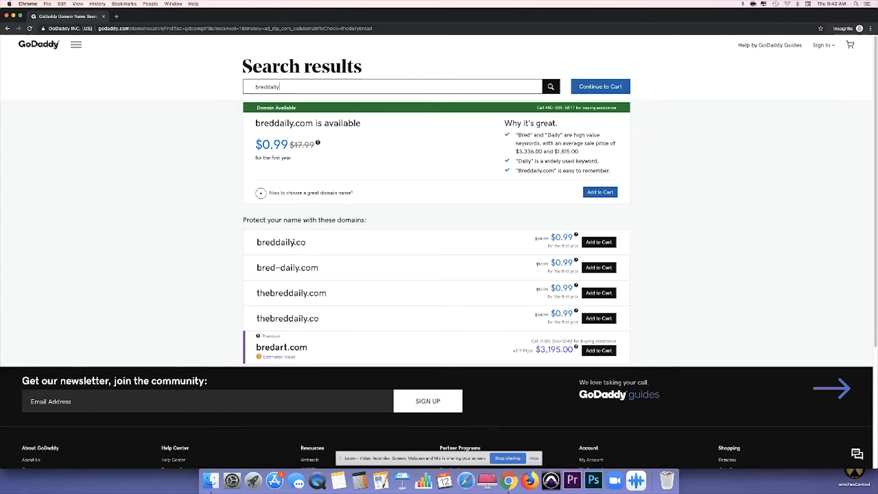
pyautogui.moveTo(457, 208)
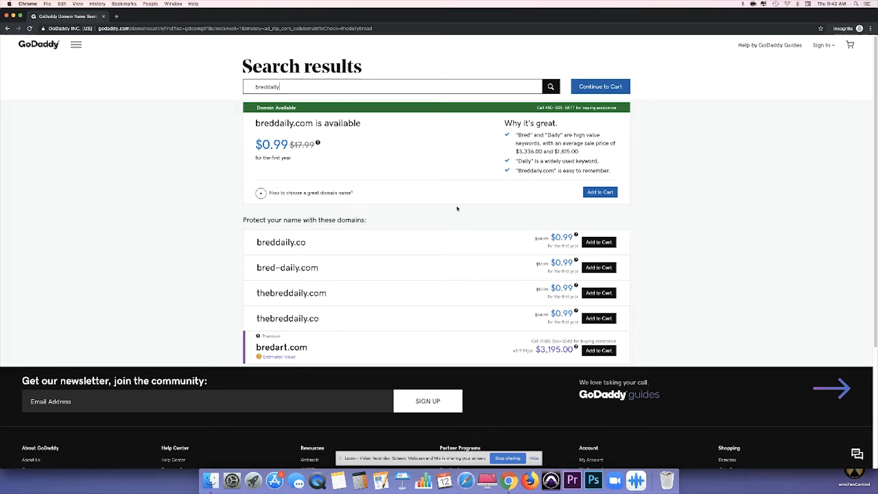
pyautogui.moveTo(530, 201)
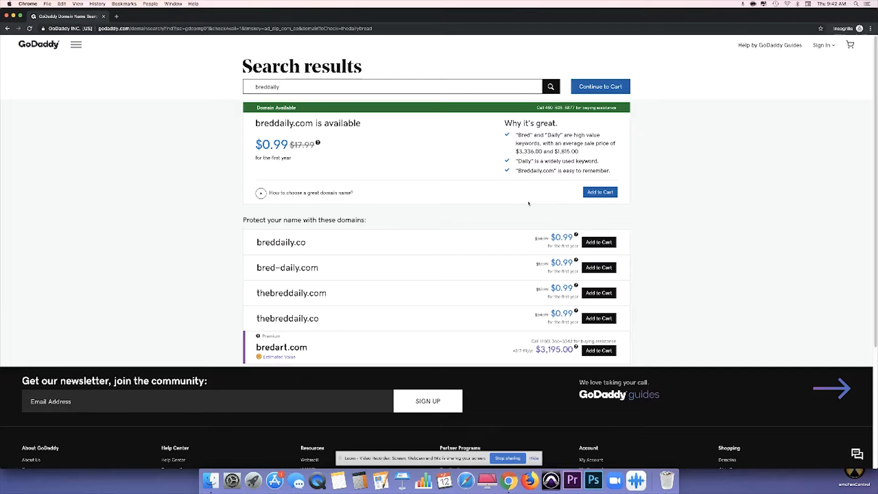
pyautogui.moveTo(447, 218)
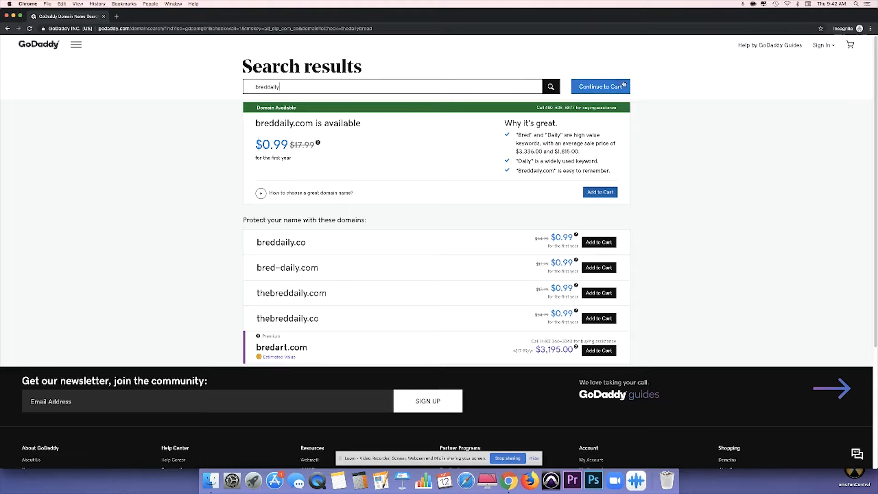
# - Add breddaily.com to the cart and continue to the domain add-ons page
pyautogui.click(600, 192)
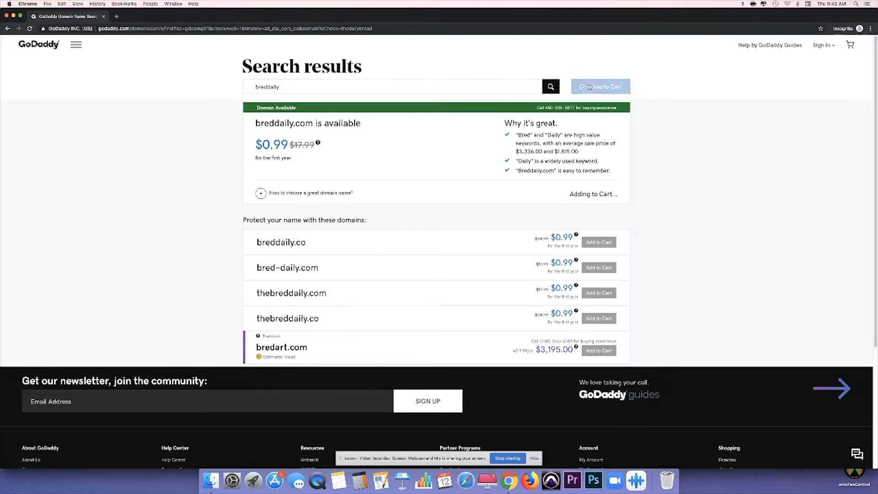
pyautogui.click(600, 86)
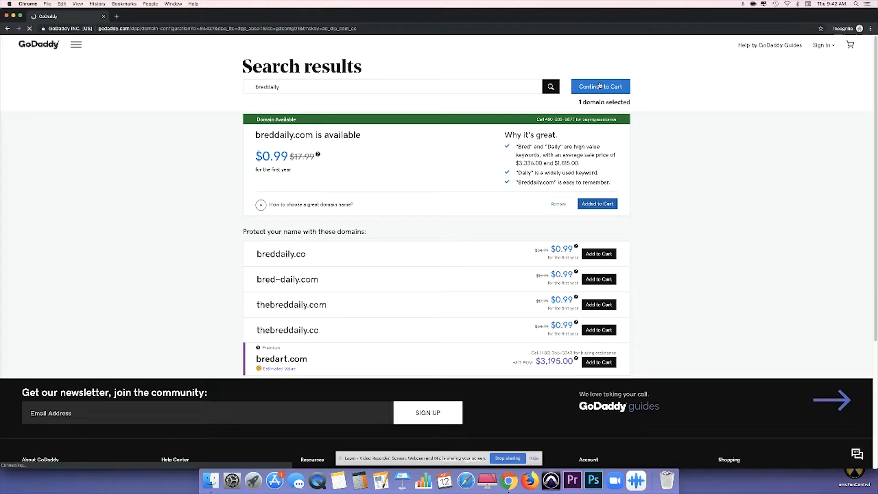
pyautogui.click(600, 86)
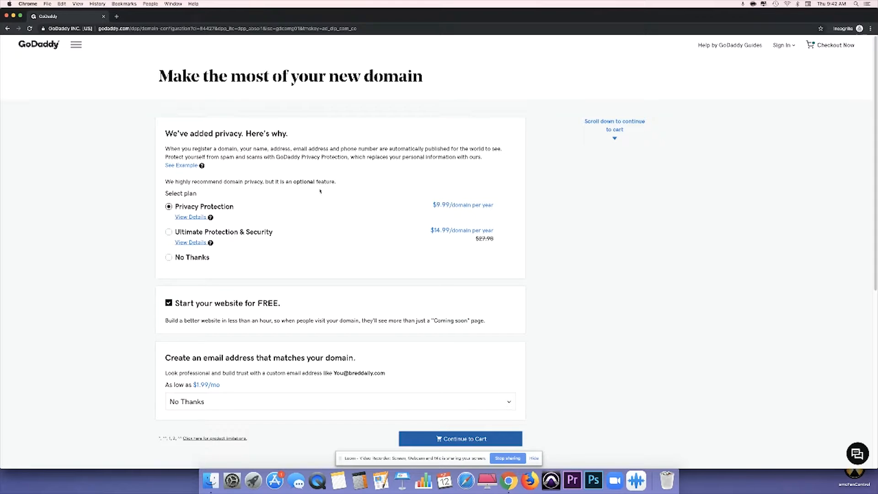
pyautogui.moveTo(358, 197)
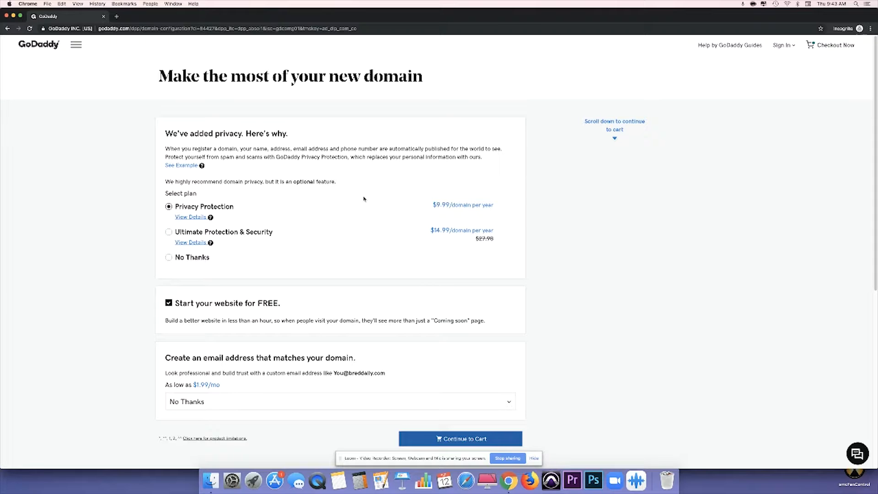
# - Keep Privacy Protection selected and decline the 'Start your website for FREE' offer
pyautogui.click(168, 257)
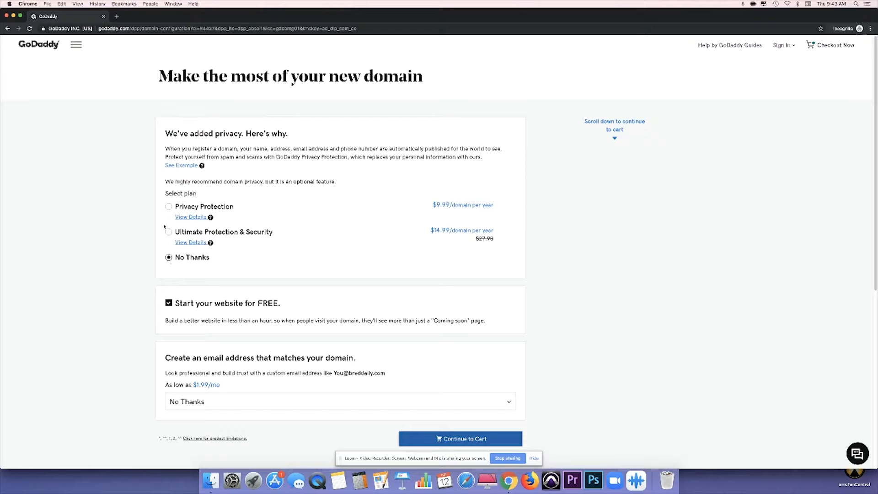
pyautogui.click(168, 205)
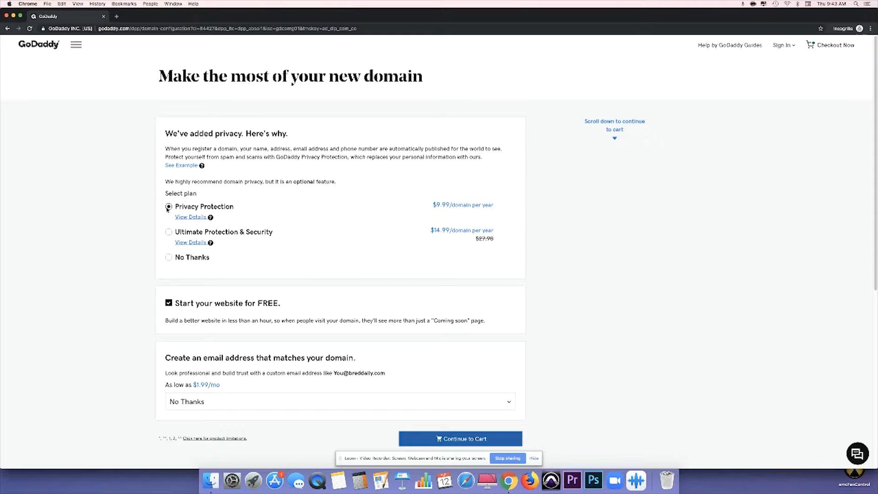
pyautogui.click(168, 207)
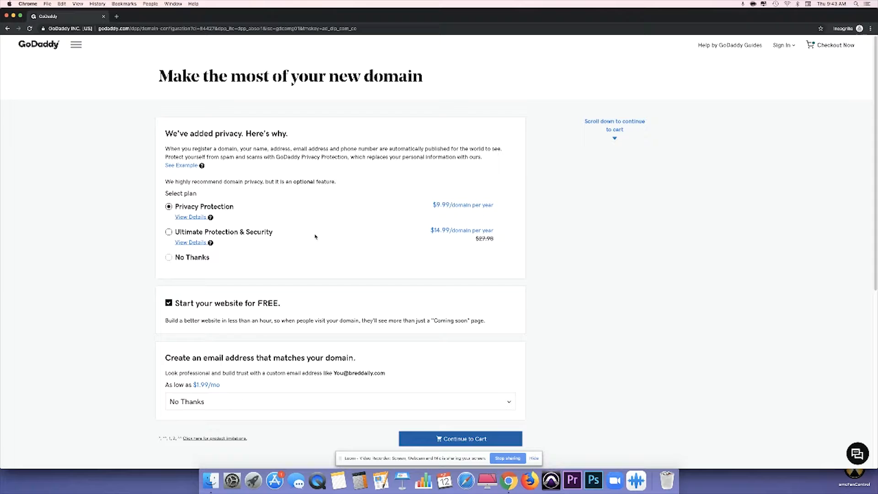
pyautogui.moveTo(306, 231)
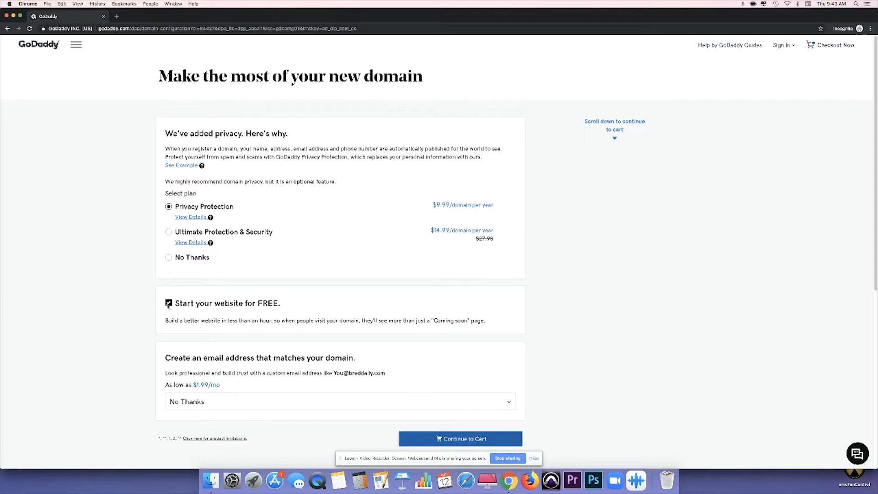
pyautogui.click(169, 302)
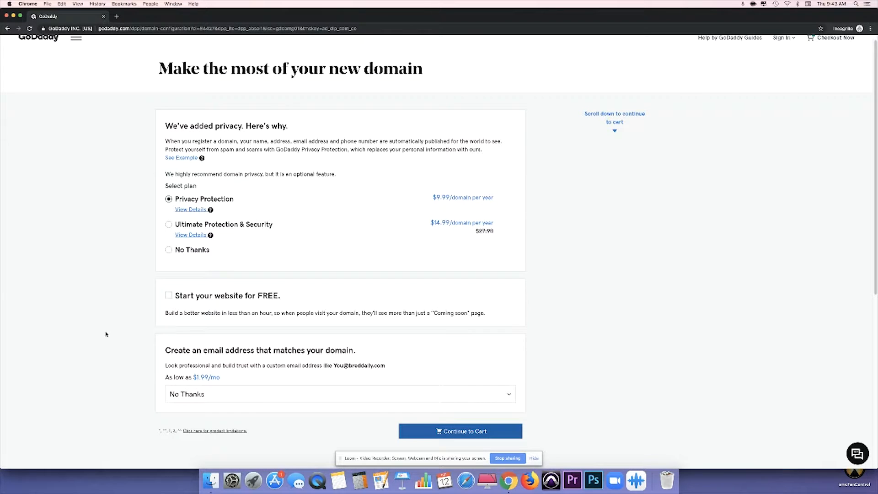
pyautogui.moveTo(313, 376)
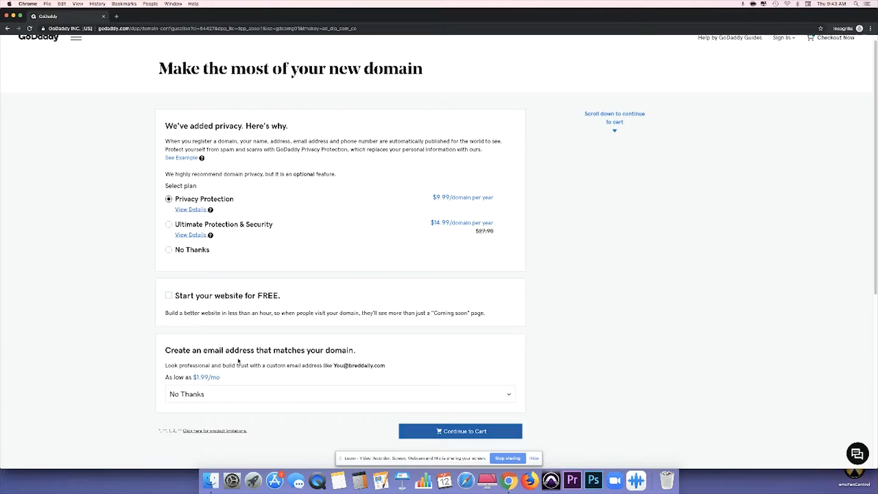
pyautogui.moveTo(390, 367)
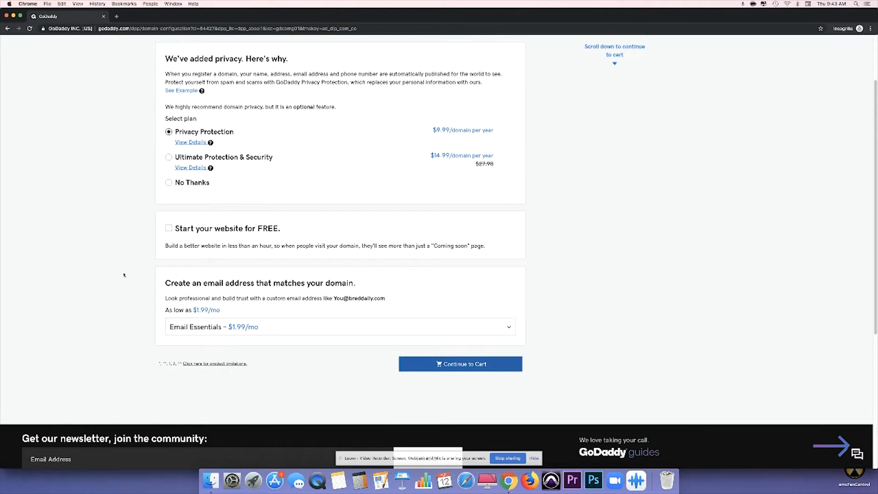
pyautogui.scroll(-3)
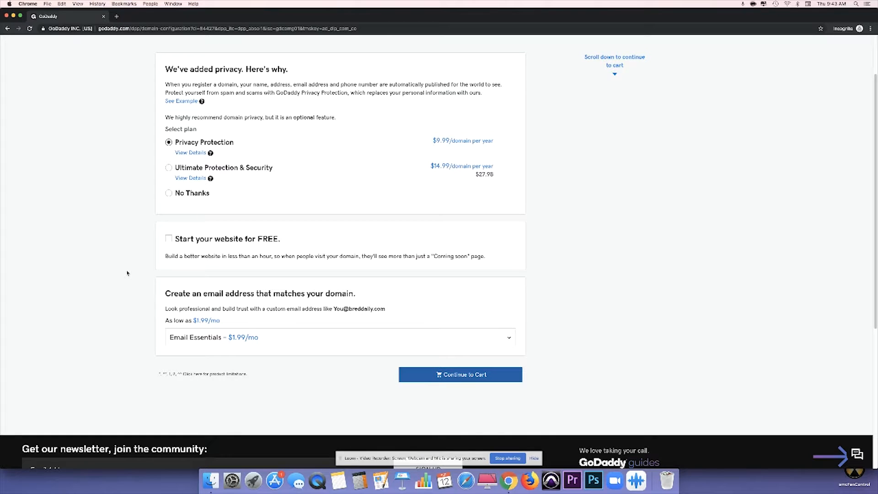
pyautogui.scroll(3)
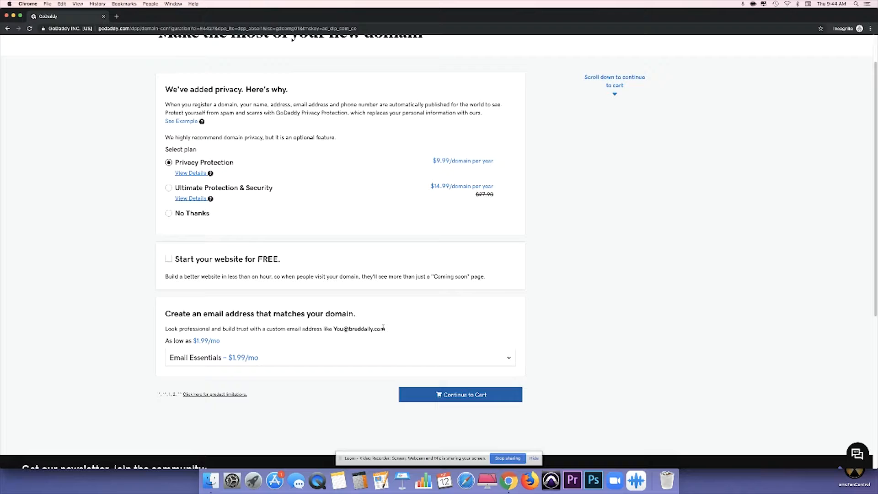
pyautogui.moveTo(370, 329)
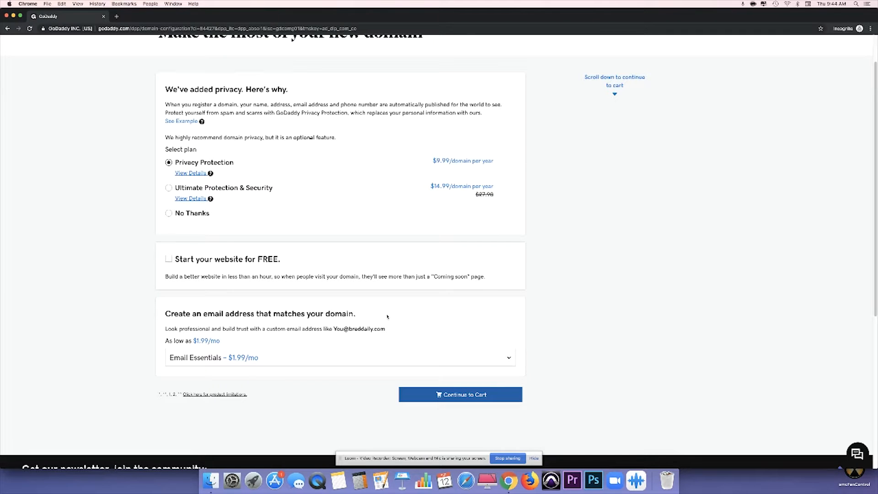
pyautogui.scroll(3)
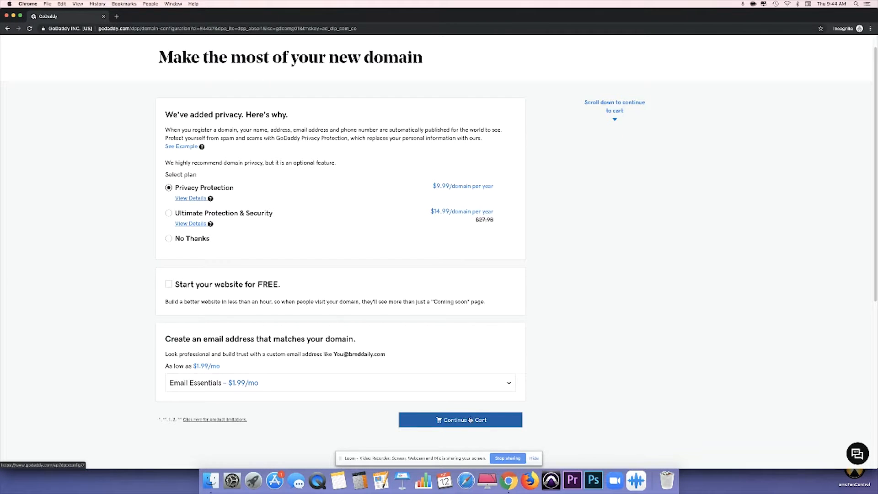
# - In the cart, set breddaily.com registration to 1 Year and Office 365 Email Essentials to 1 Month
pyautogui.click(460, 419)
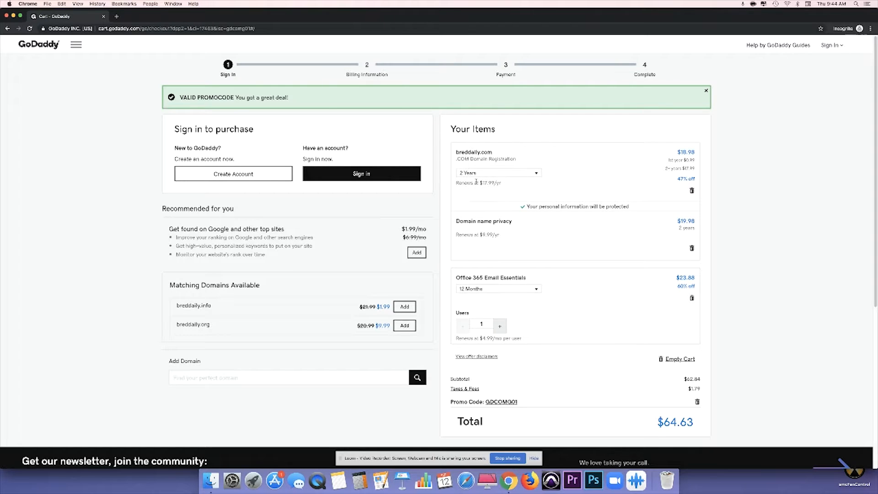
pyautogui.click(497, 173)
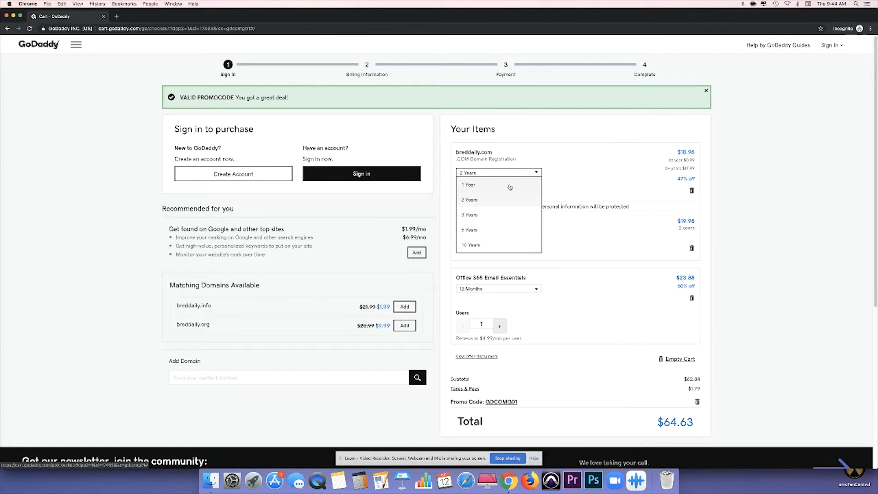
pyautogui.click(468, 185)
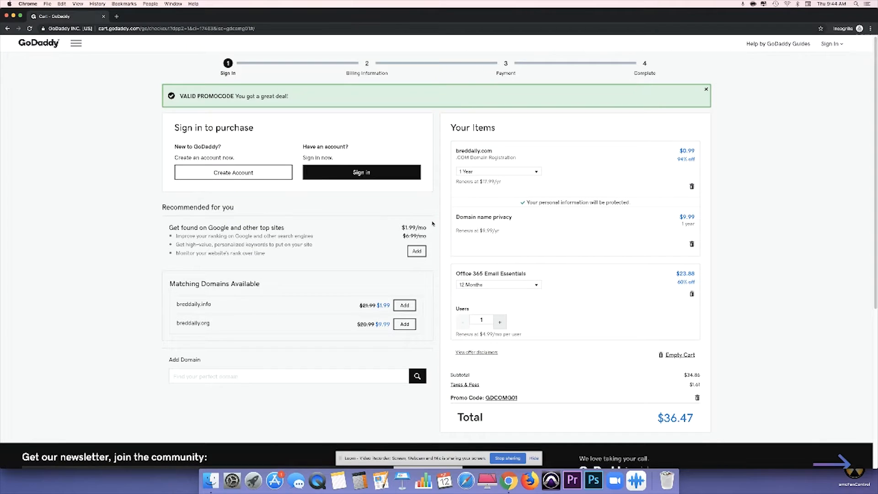
pyautogui.moveTo(606, 224)
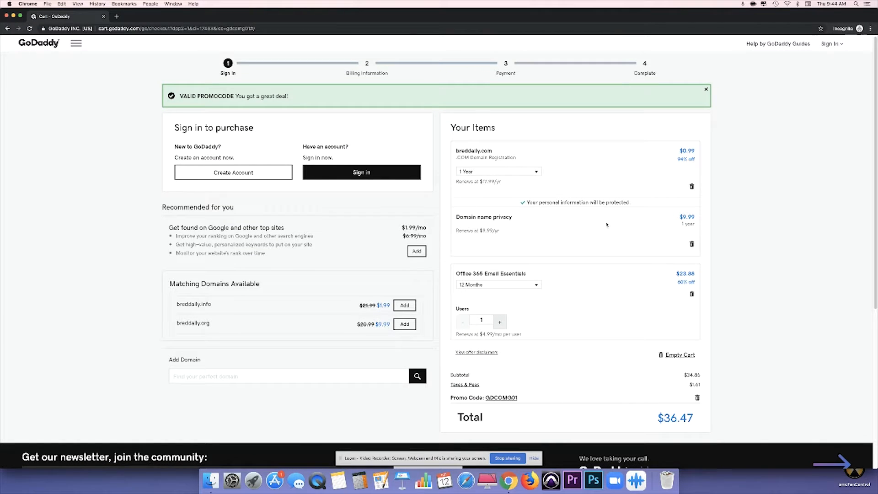
pyautogui.scroll(-3)
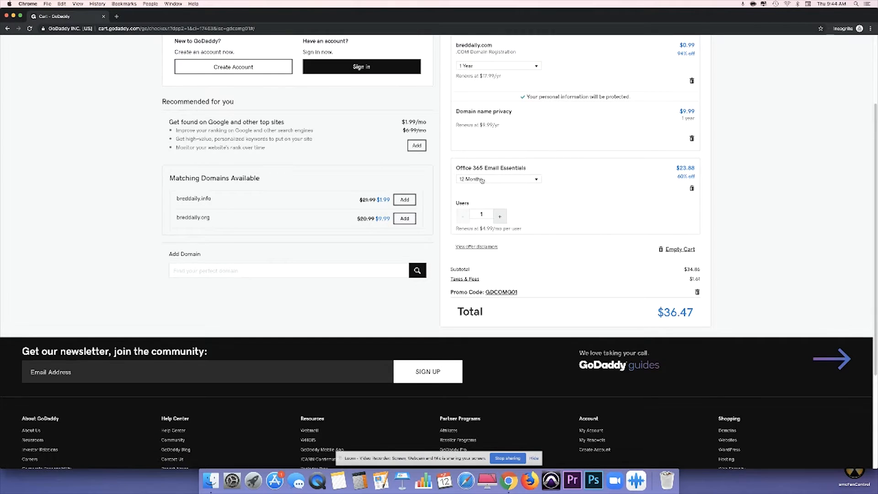
pyautogui.scroll(3)
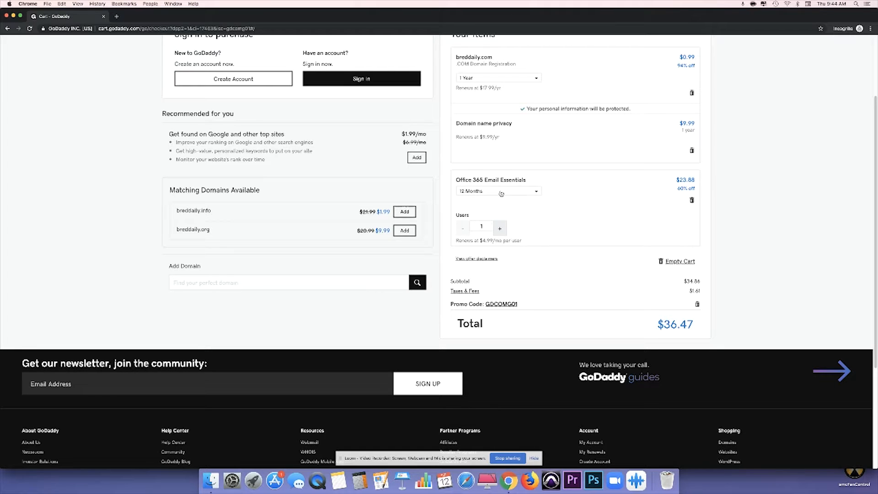
pyautogui.click(498, 191)
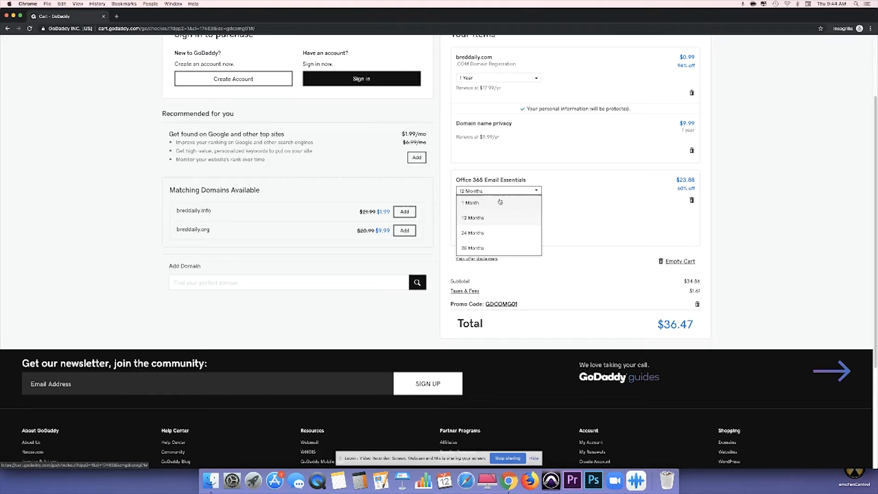
pyautogui.click(471, 202)
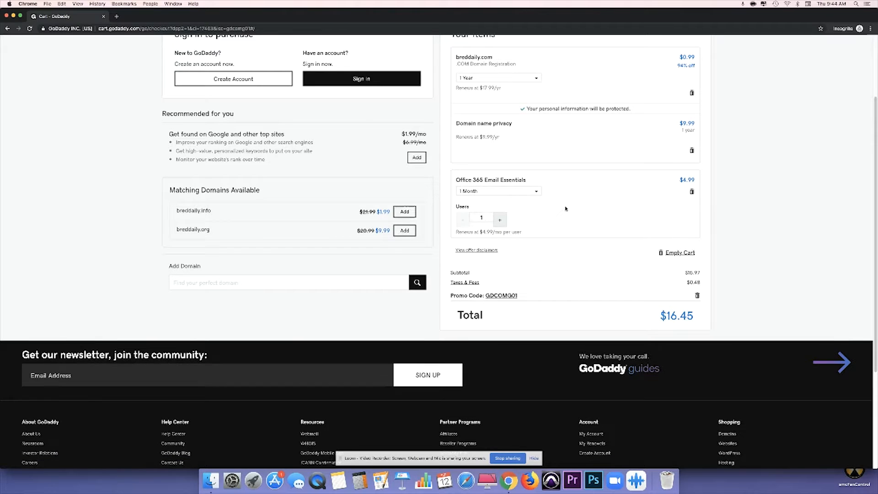
pyautogui.scroll(3)
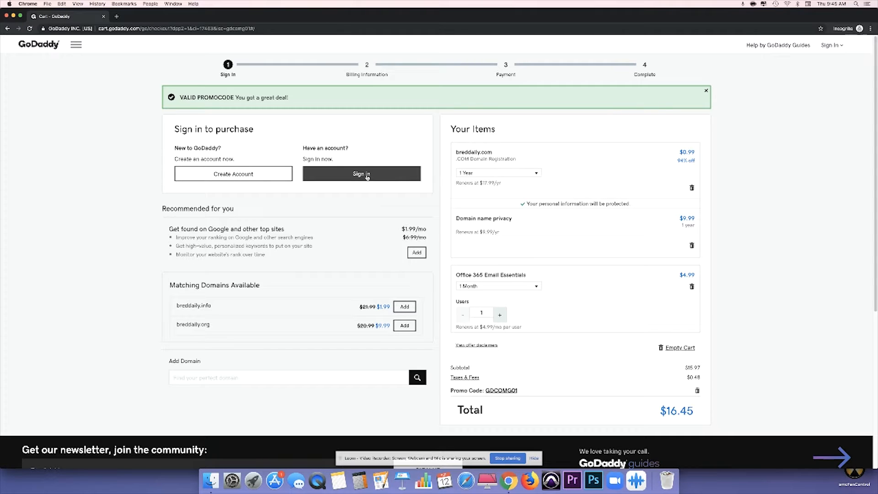
# - Sign in to the GoDaddy account to reach the final checkout step
pyautogui.click(362, 173)
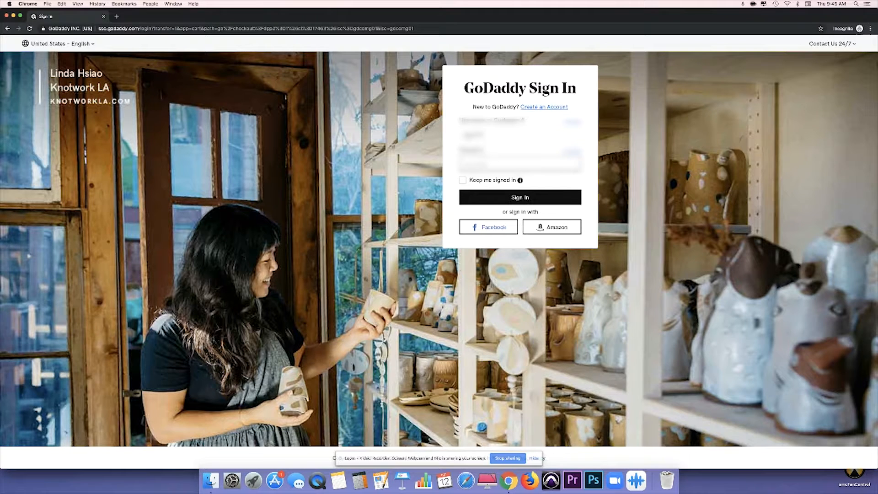
pyautogui.click(519, 197)
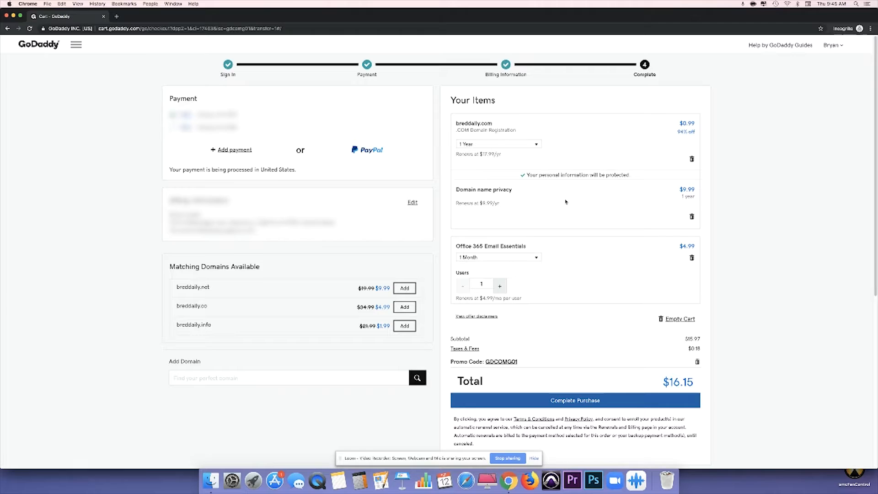
pyautogui.scroll(-3)
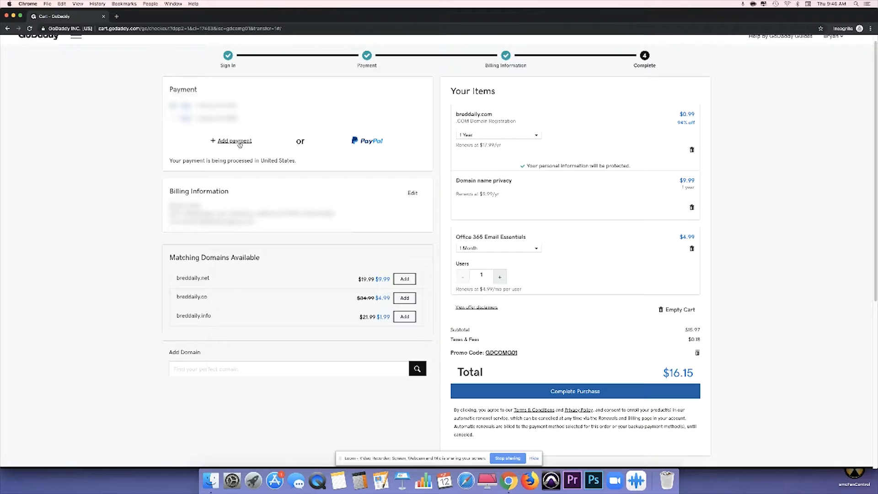
pyautogui.moveTo(330, 176)
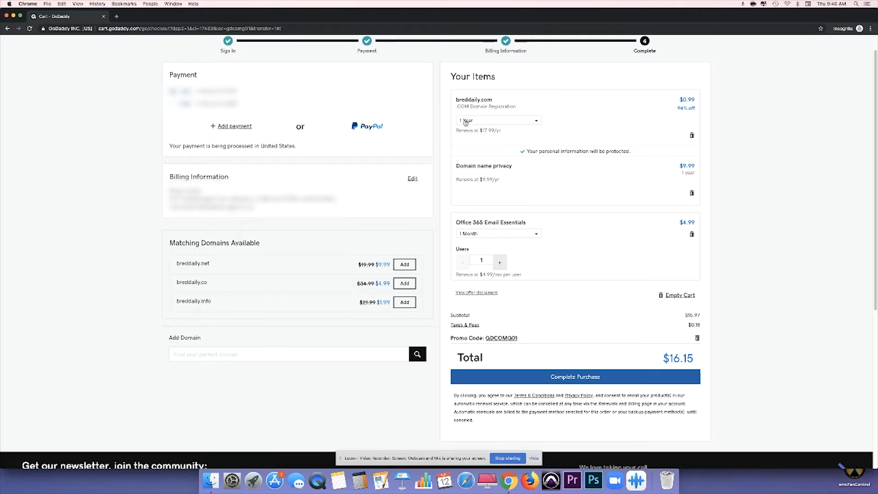
pyautogui.moveTo(589, 173)
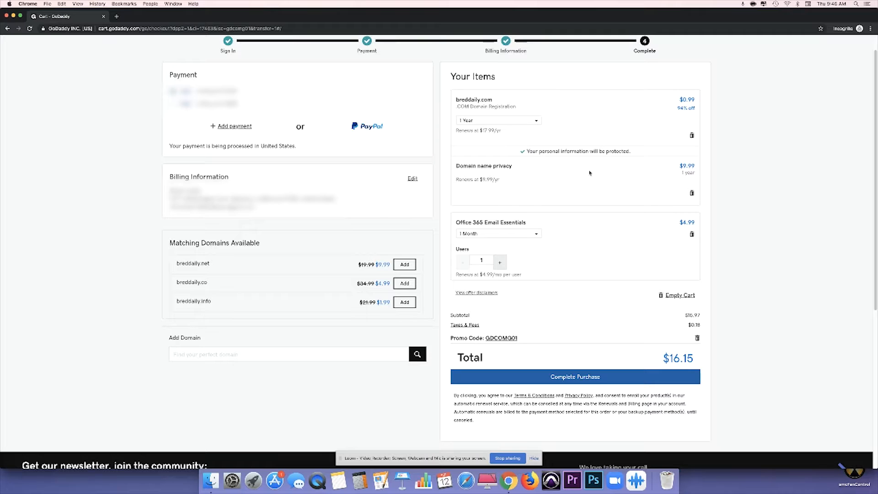
pyautogui.moveTo(513, 235)
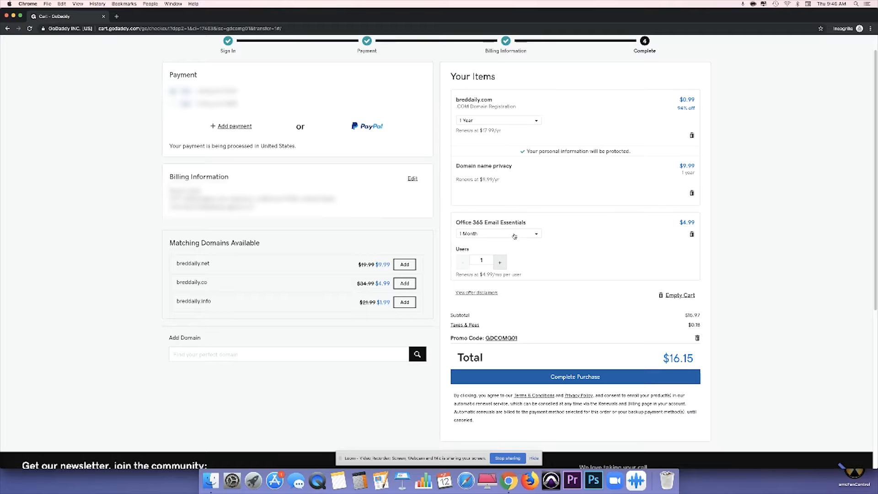
pyautogui.moveTo(483, 241)
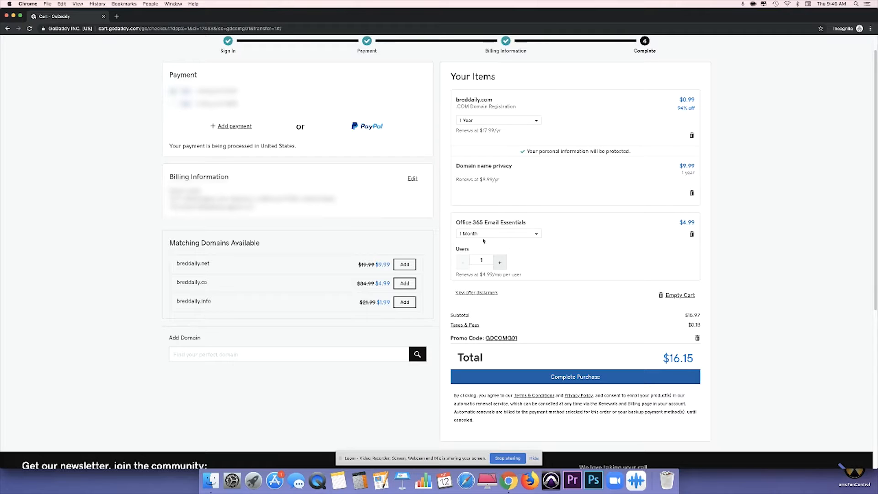
pyautogui.moveTo(532, 240)
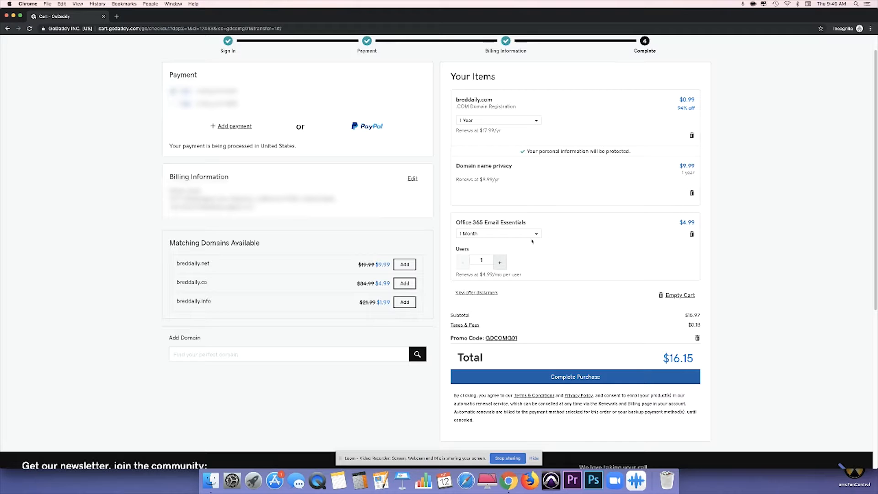
# - Change the Office 365 Email Essentials term to 12 Months, totaling $35.04
pyautogui.click(497, 233)
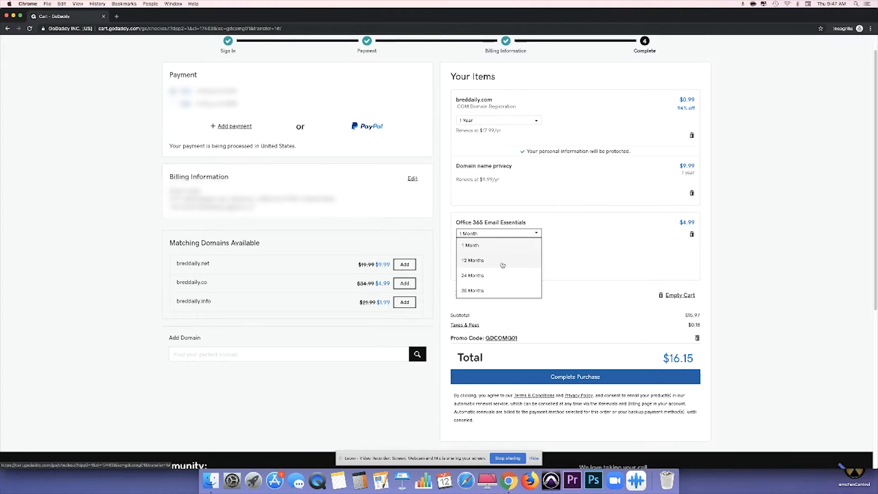
pyautogui.click(472, 260)
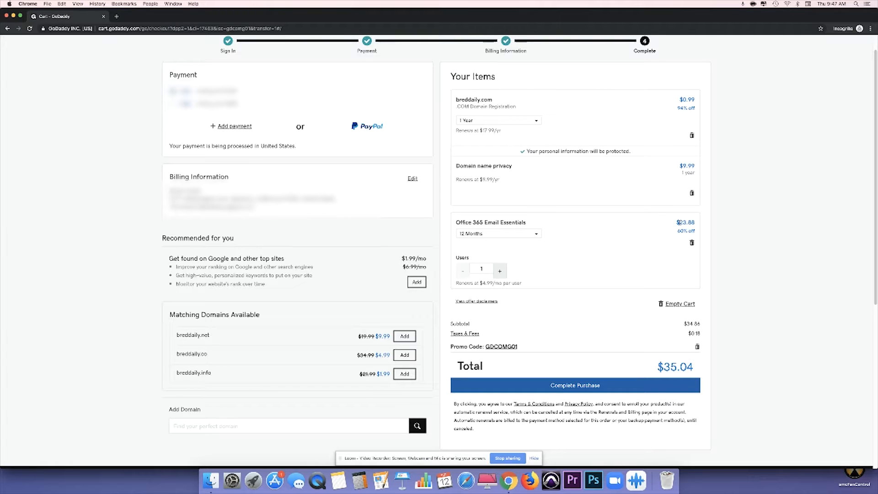
pyautogui.moveTo(671, 228)
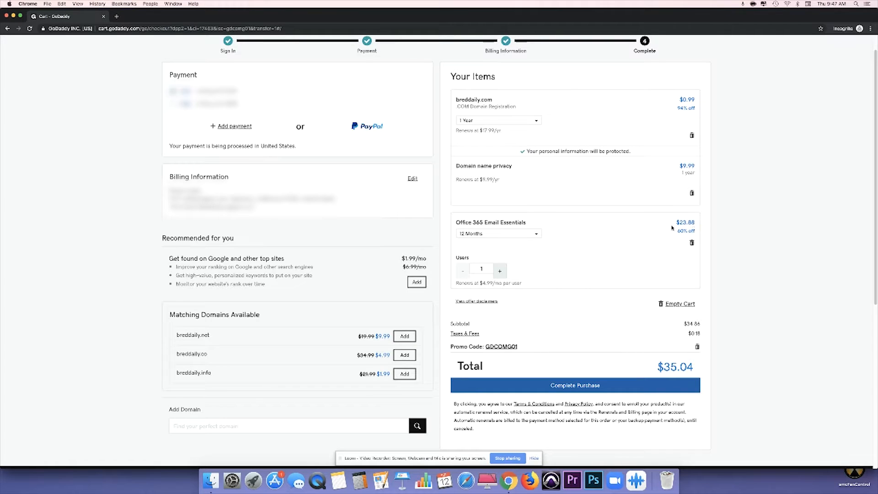
pyautogui.moveTo(632, 234)
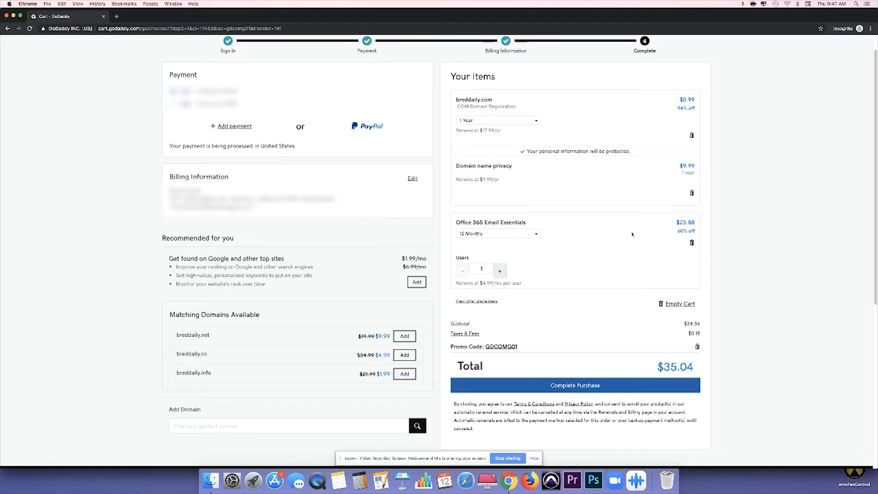
pyautogui.scroll(3)
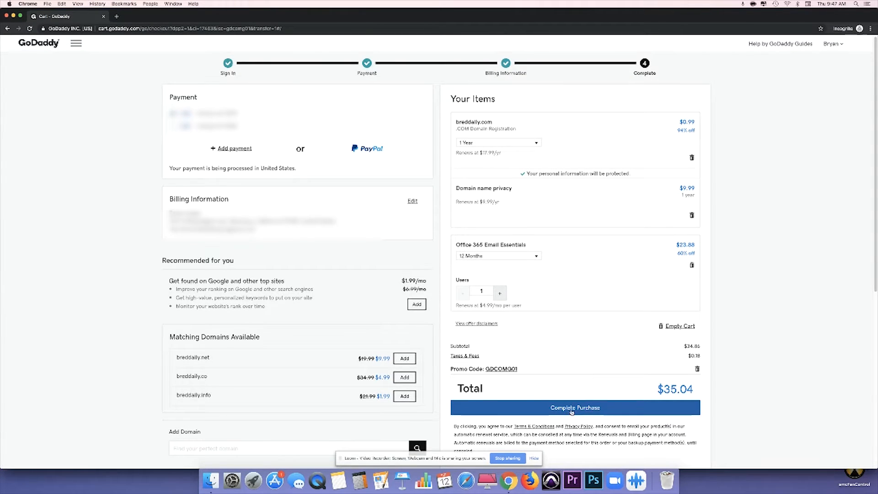
# - Complete the $35.04 purchase and accept the Microsoft Office Terms of Use
pyautogui.click(574, 407)
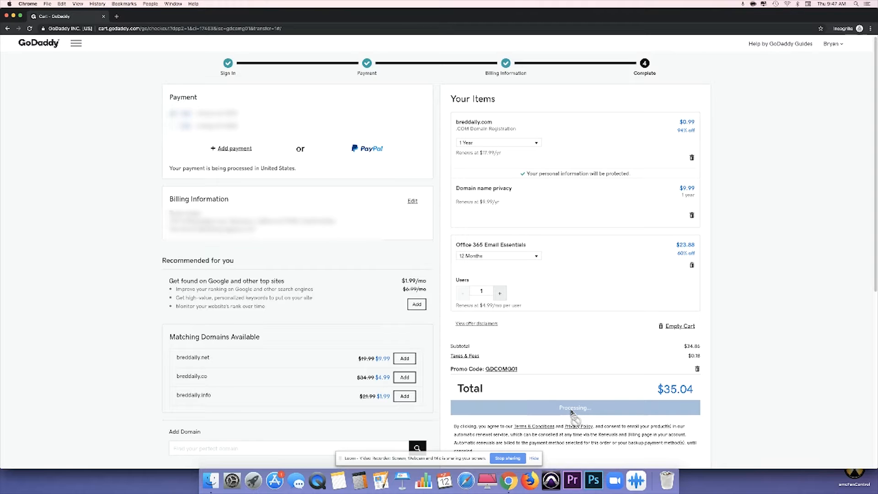
pyautogui.click(574, 407)
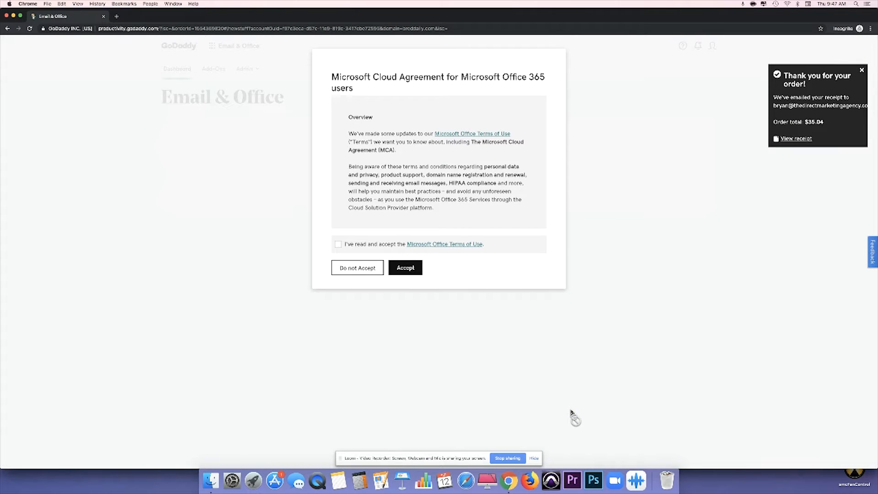
pyautogui.moveTo(445, 116)
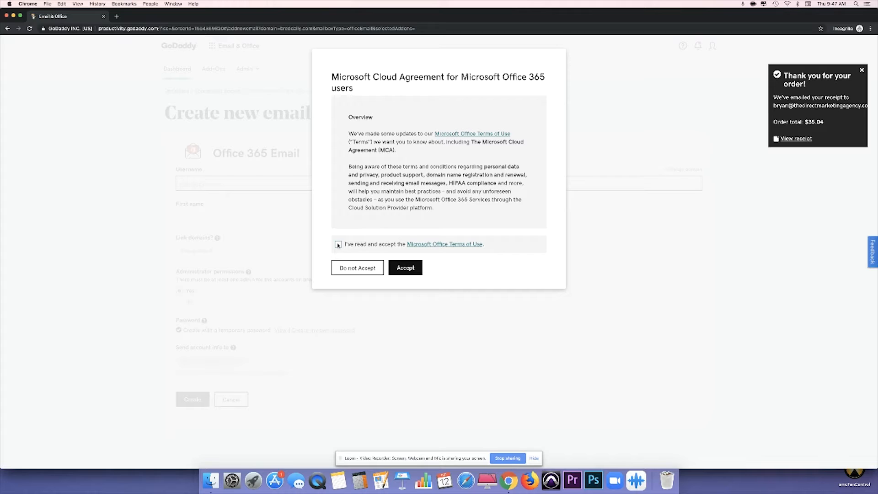
pyautogui.click(338, 244)
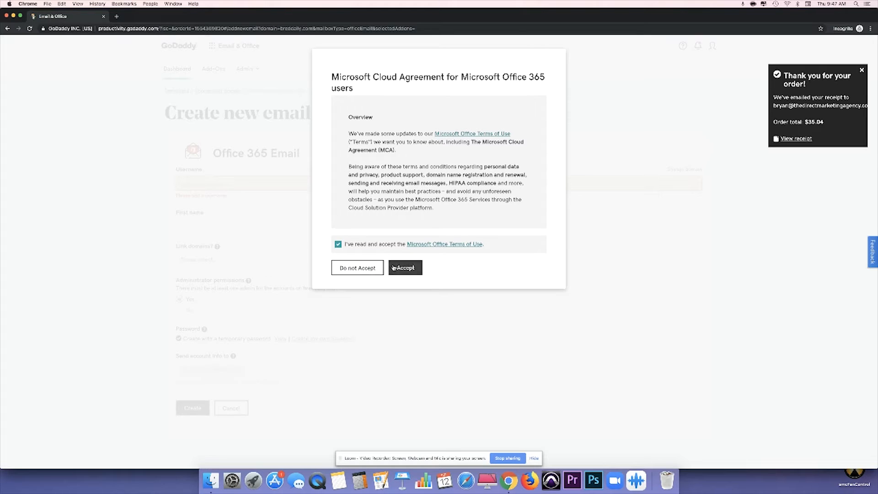
pyautogui.click(404, 267)
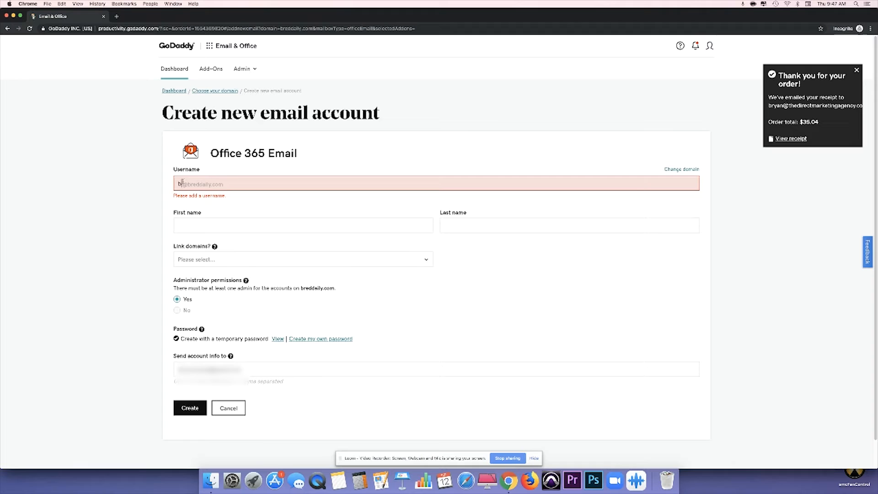
pyautogui.write('ryan')
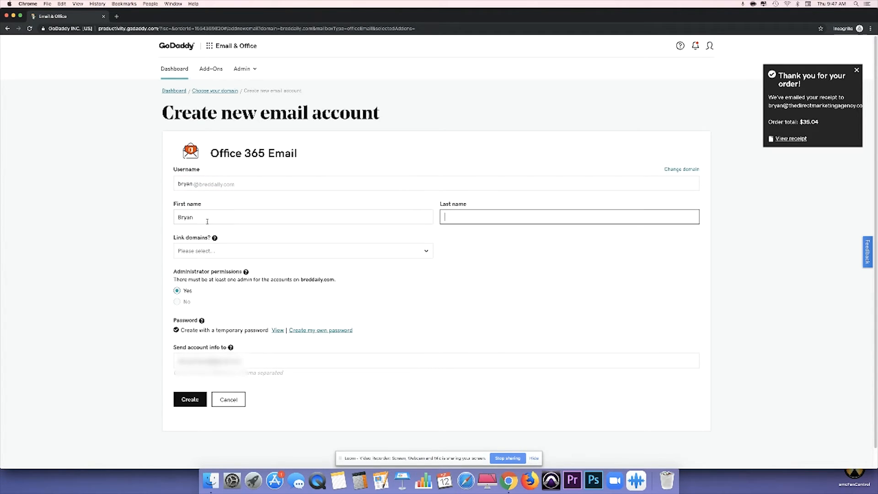
pyautogui.write('Lopez')
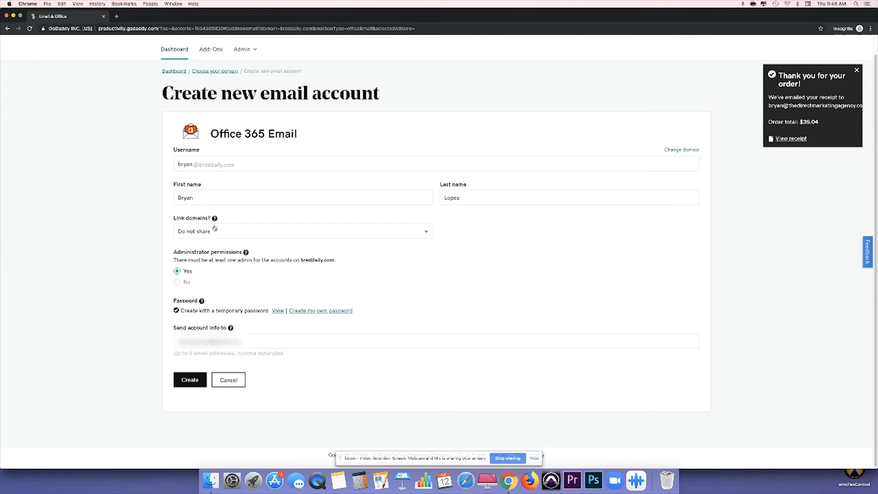
pyautogui.click(303, 230)
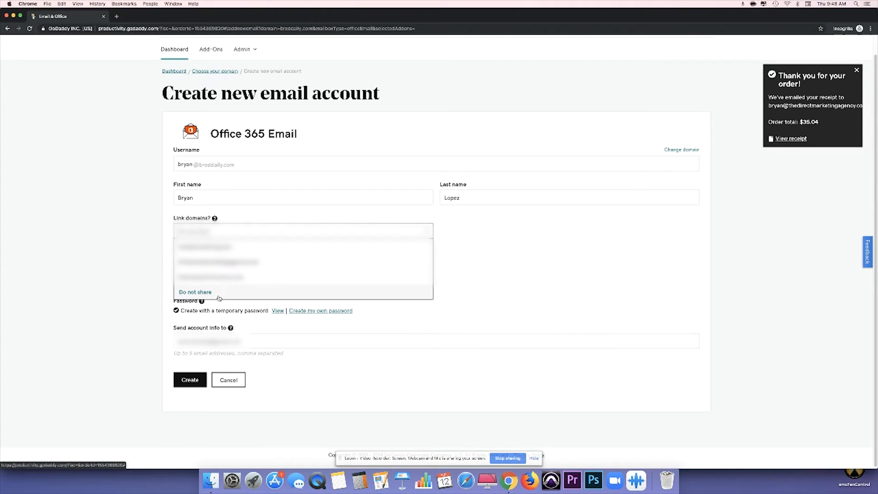
pyautogui.click(195, 292)
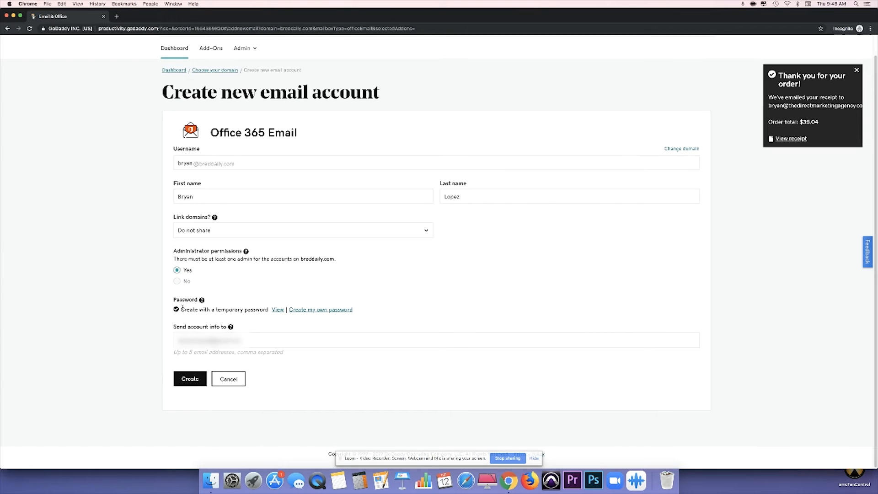
pyautogui.click(320, 309)
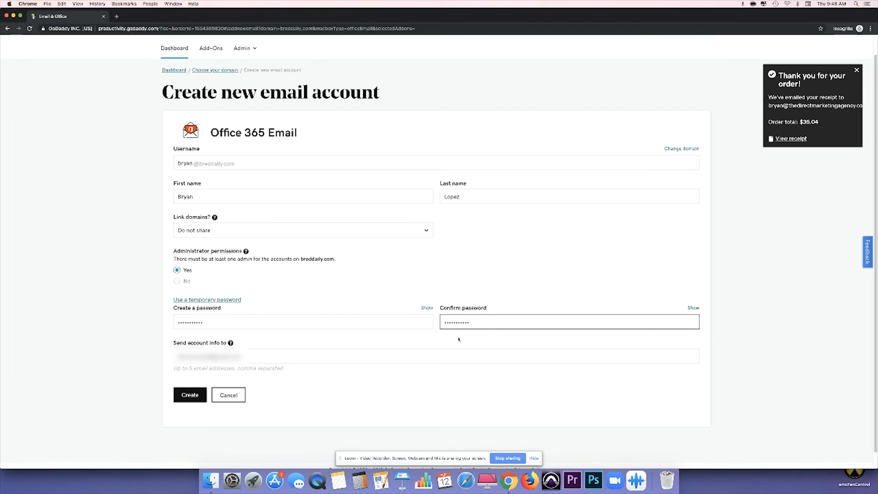
pyautogui.moveTo(458, 339)
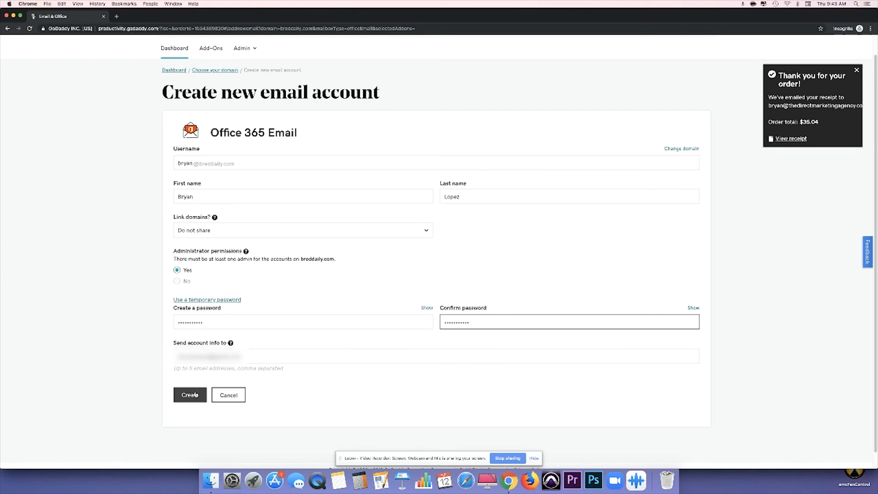
pyautogui.click(190, 395)
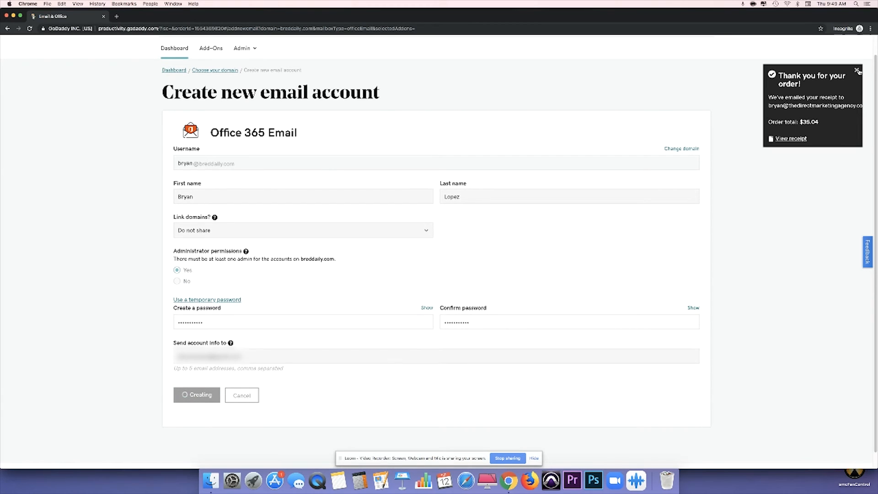
pyautogui.click(857, 71)
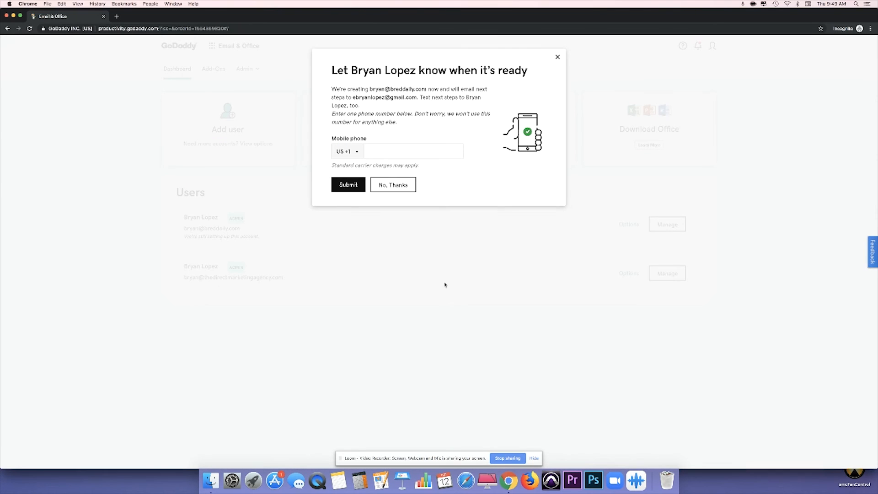
pyautogui.click(414, 151)
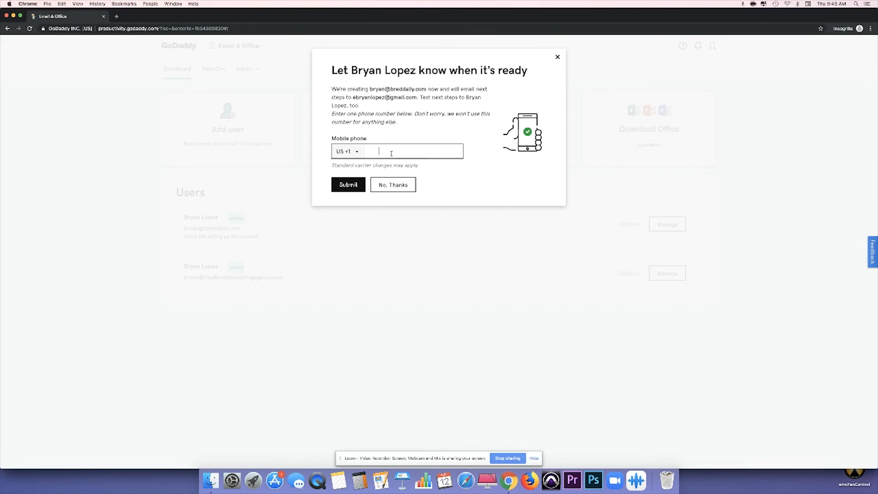